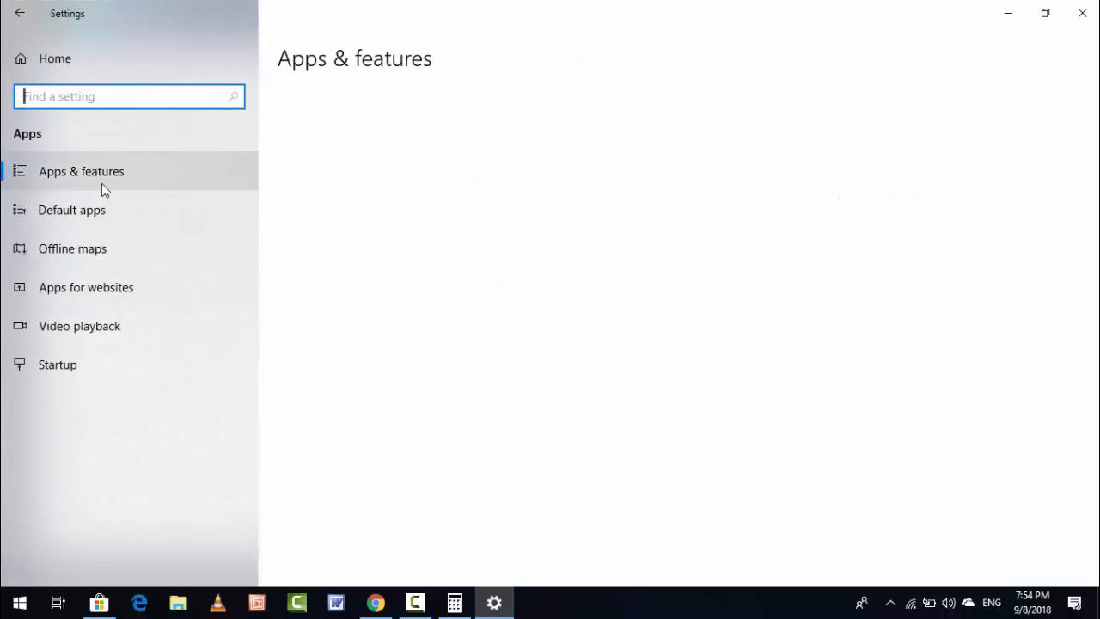
{"action": "mouse_move", "coordinate": [390, 284]}
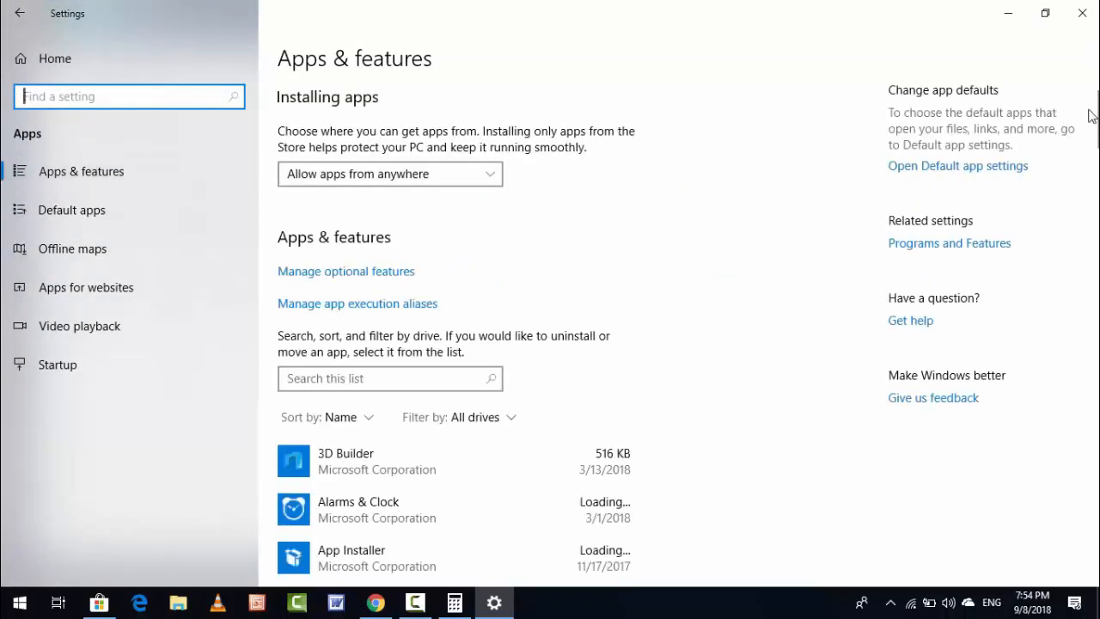
Reach Calculator's advanced options and request a reset, raising the data-deletion warning
{"action": "scroll", "scroll_direction": "down", "scroll_amount": 3}
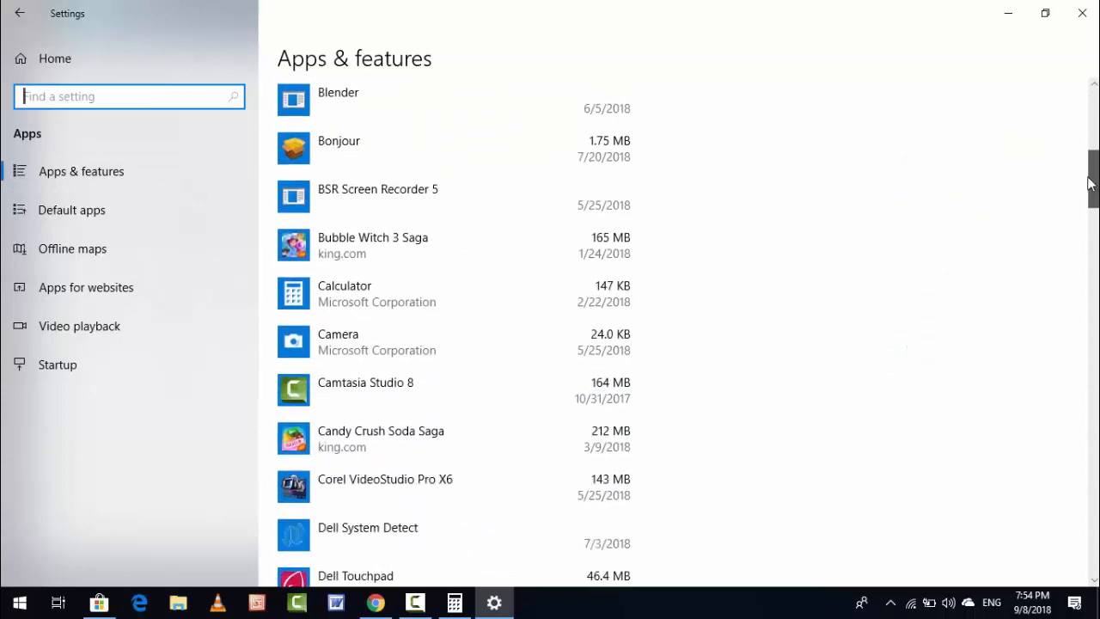
{"action": "scroll", "scroll_direction": "down", "scroll_amount": 3}
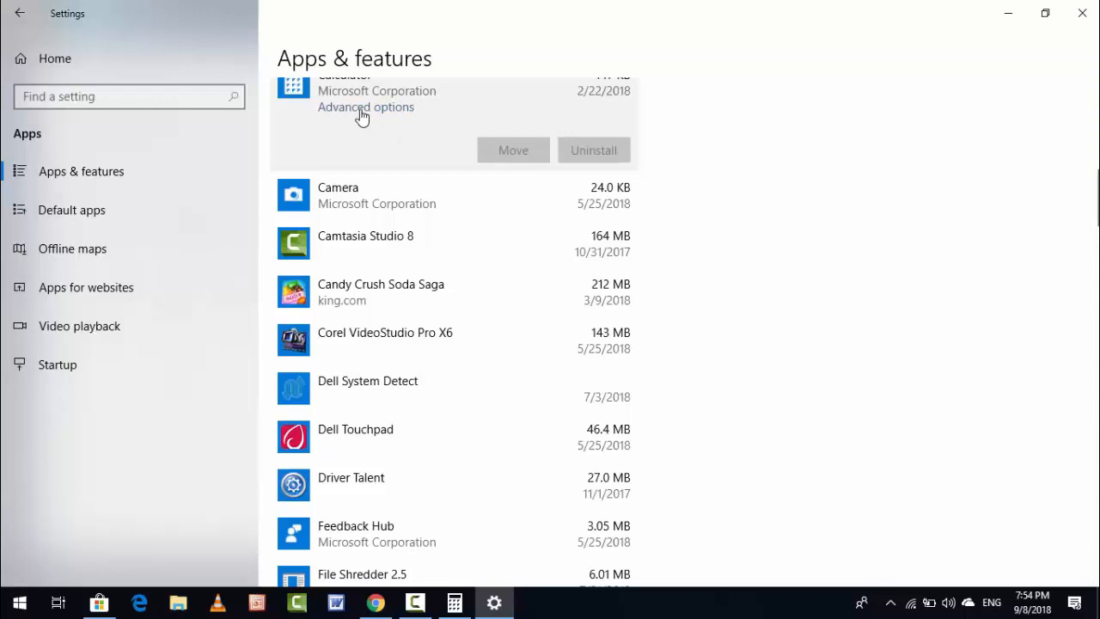
{"action": "left_click", "coordinate": [365, 107]}
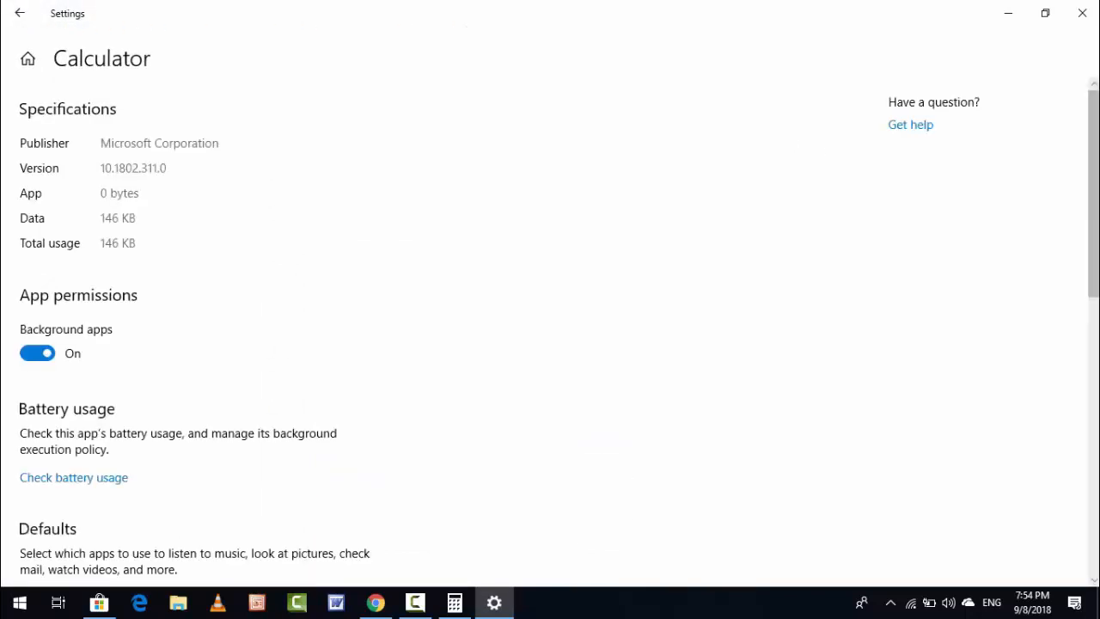
{"action": "scroll", "scroll_direction": "down", "scroll_amount": 3}
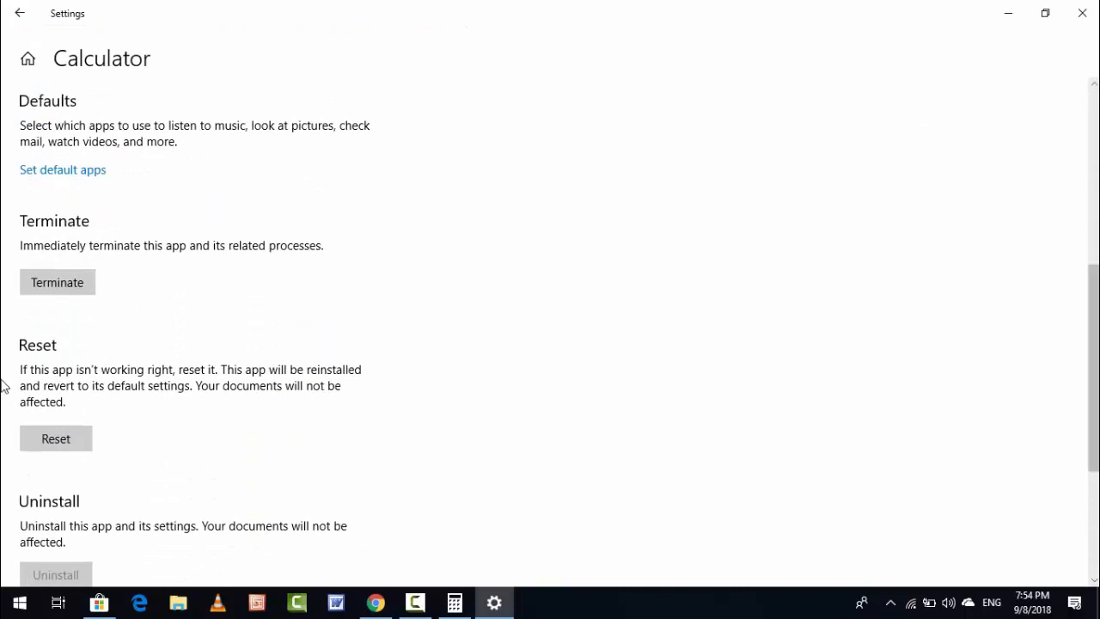
{"action": "left_click", "coordinate": [55, 438]}
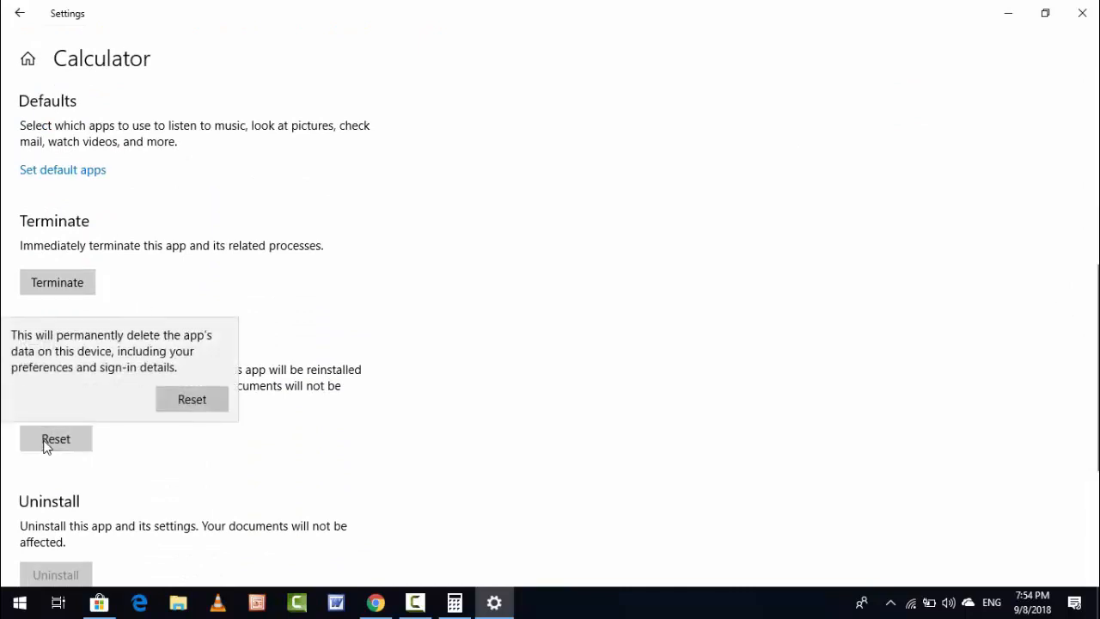
{"action": "mouse_move", "coordinate": [67, 403]}
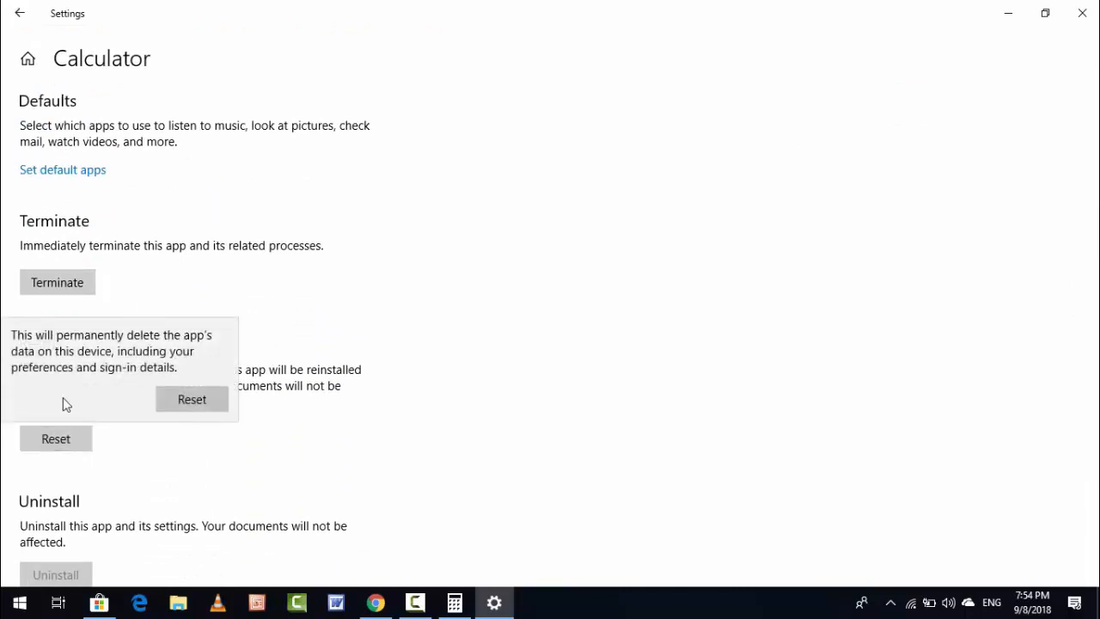
{"action": "mouse_move", "coordinate": [101, 355]}
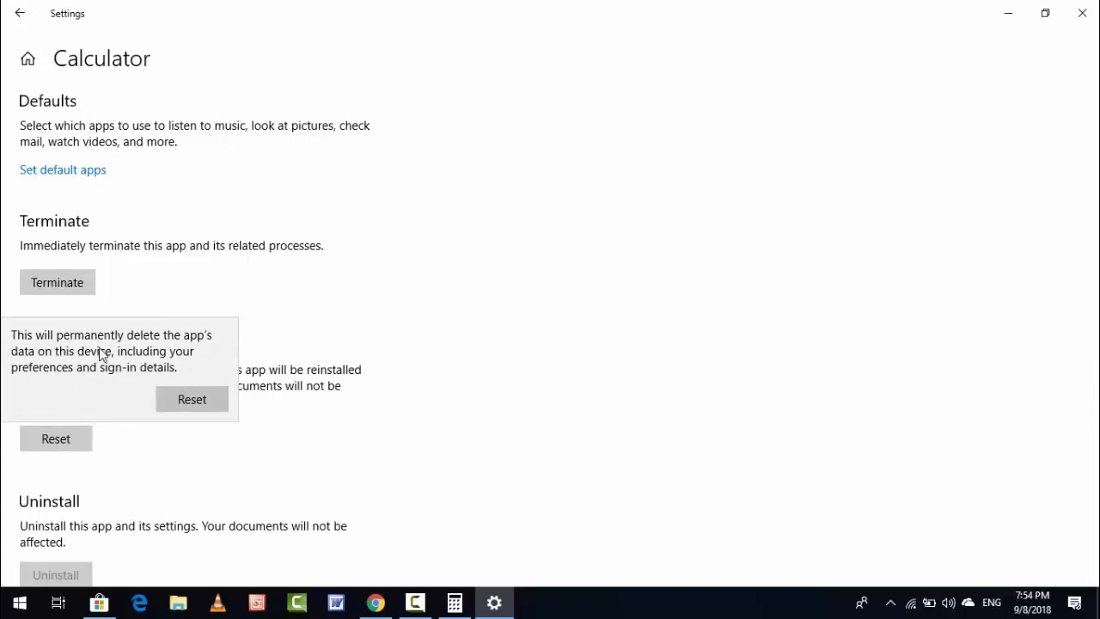
{"action": "mouse_move", "coordinate": [142, 370]}
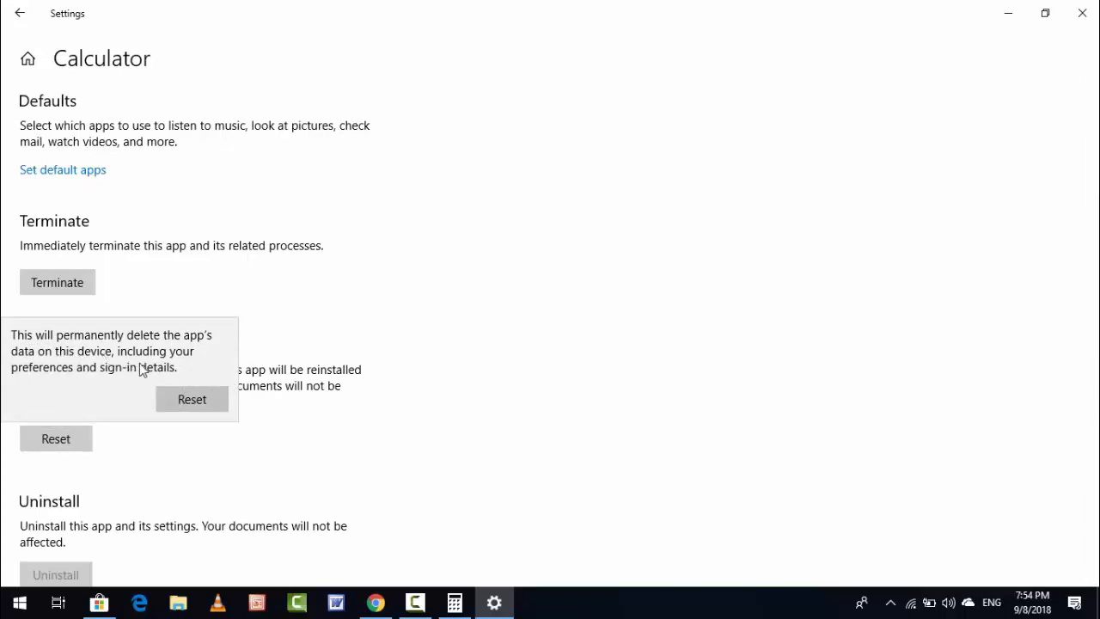
{"action": "mouse_move", "coordinate": [148, 370]}
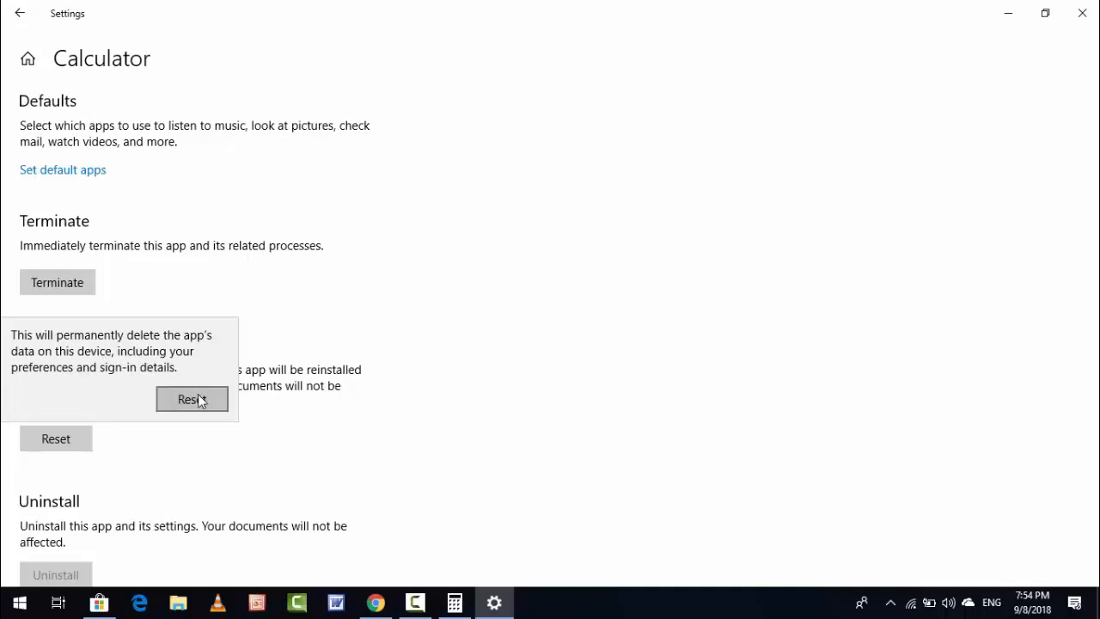
{"action": "mouse_move", "coordinate": [284, 392]}
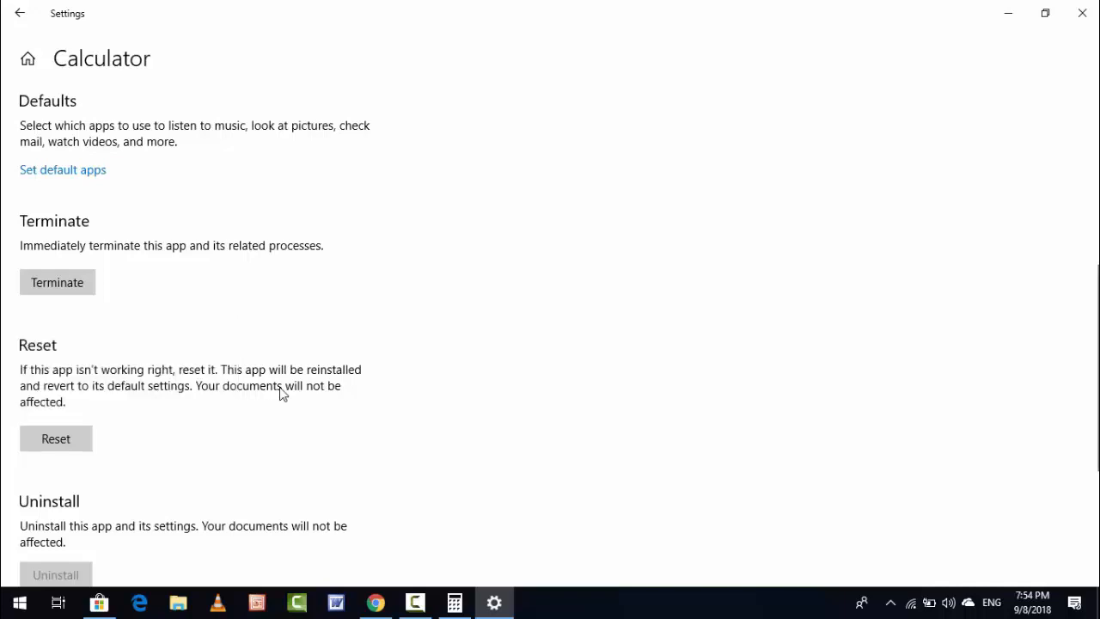
{"action": "mouse_move", "coordinate": [1082, 13]}
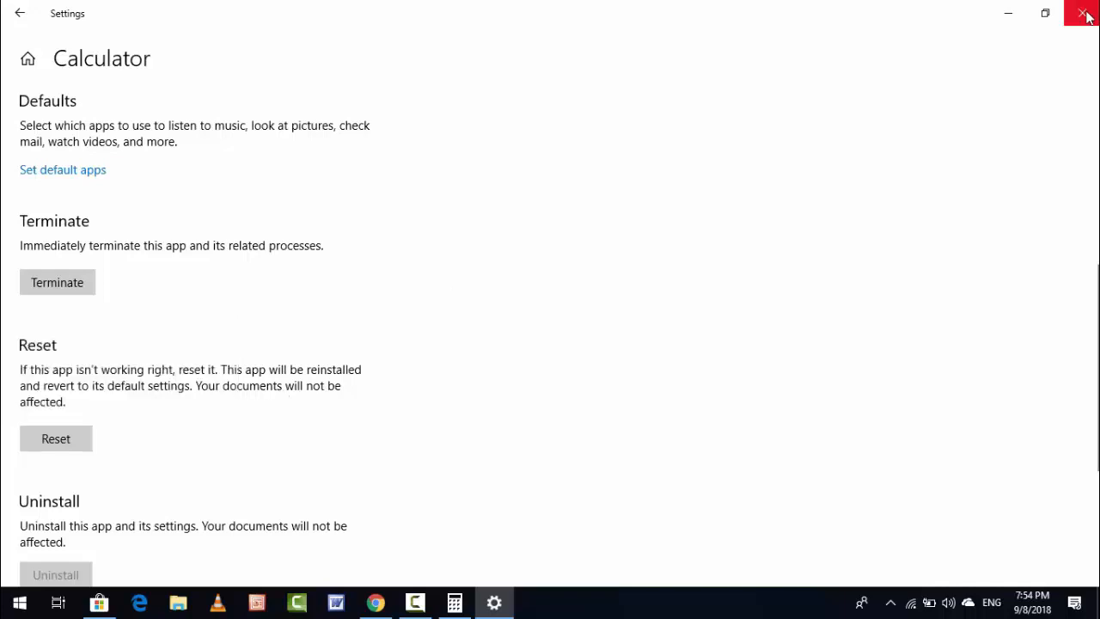
Close the Settings window, leaving the desktop with Calculator visible
{"action": "left_click", "coordinate": [1086, 13]}
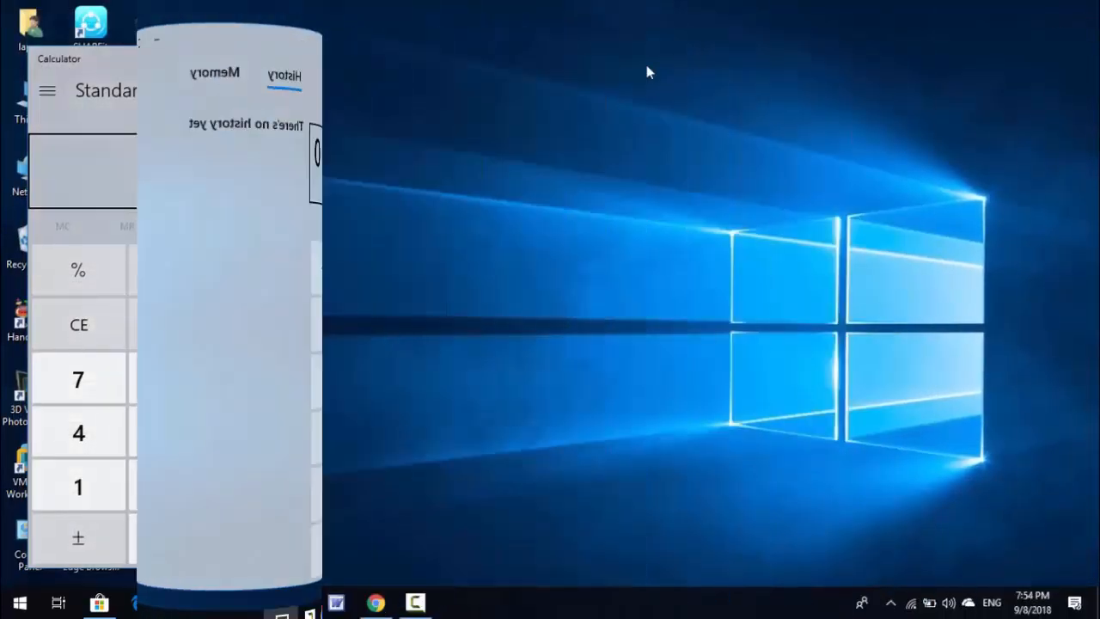